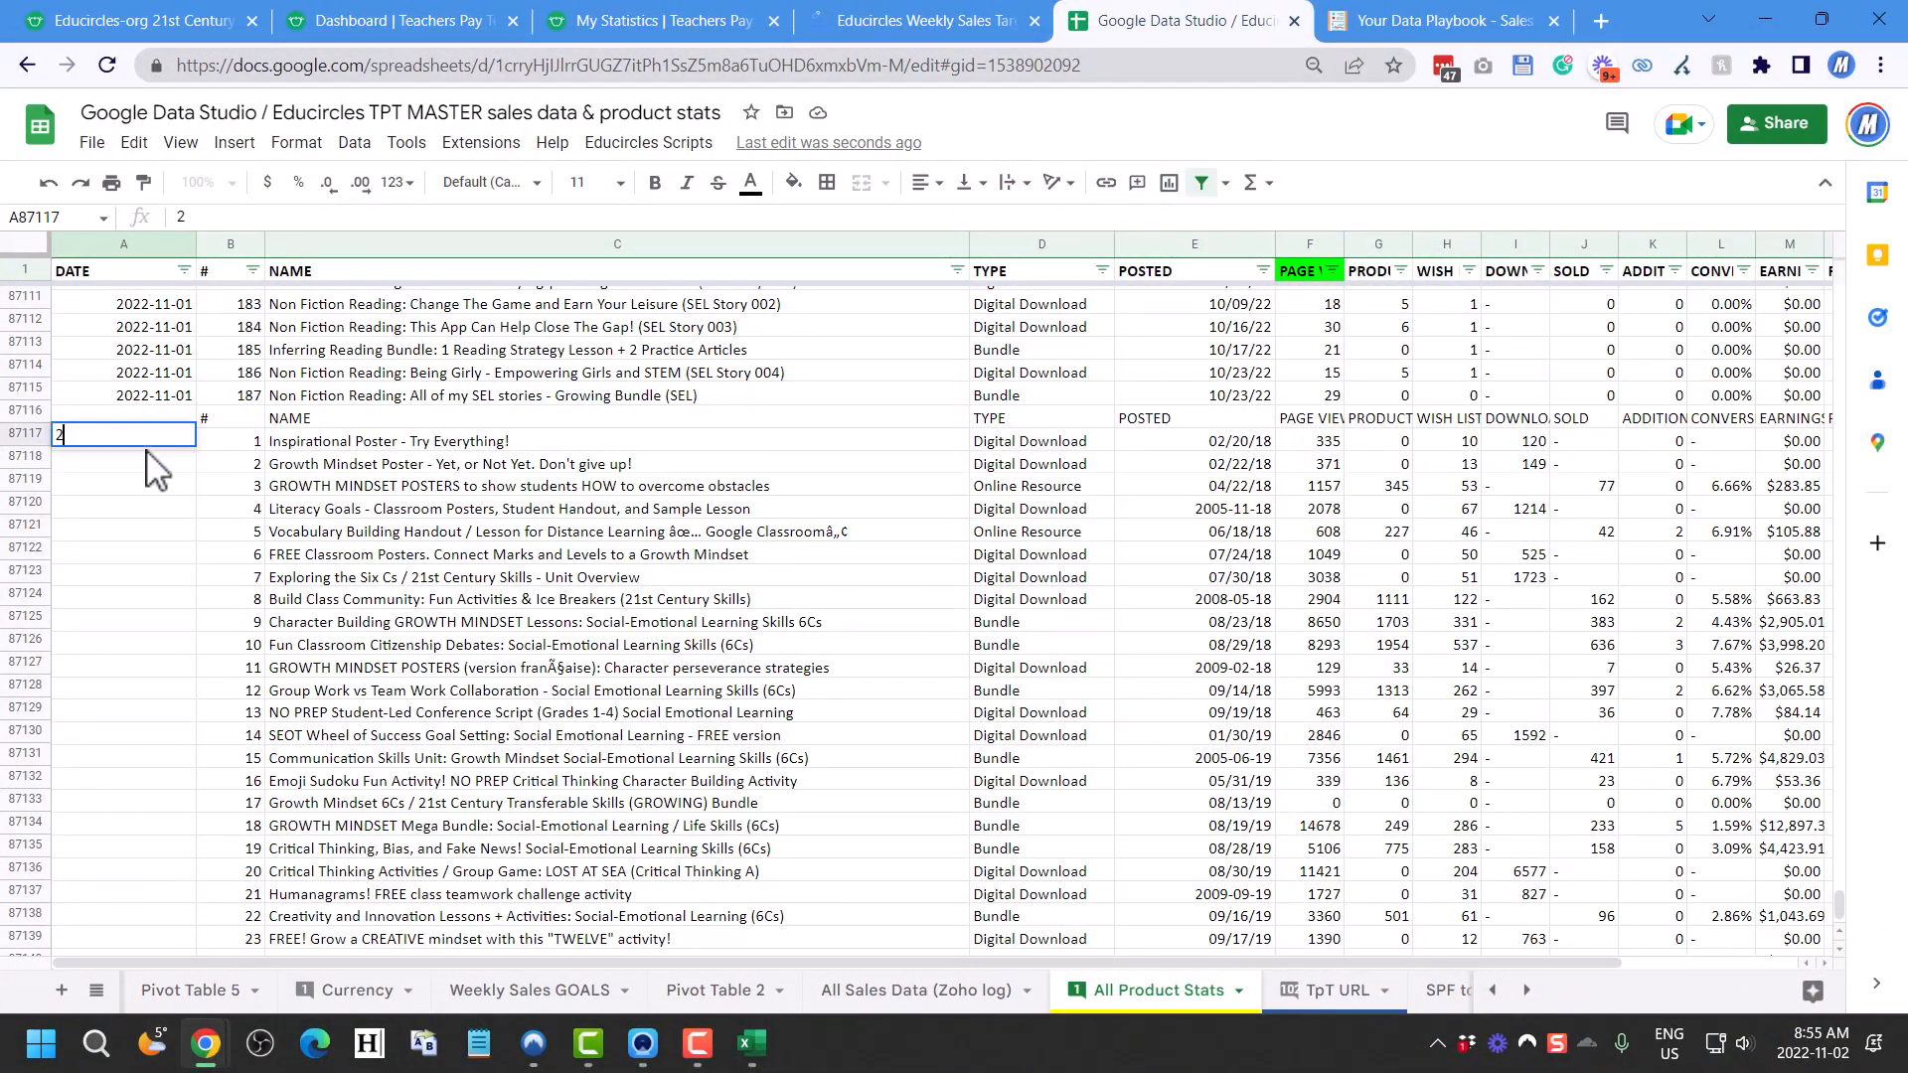
text(022-11-02)
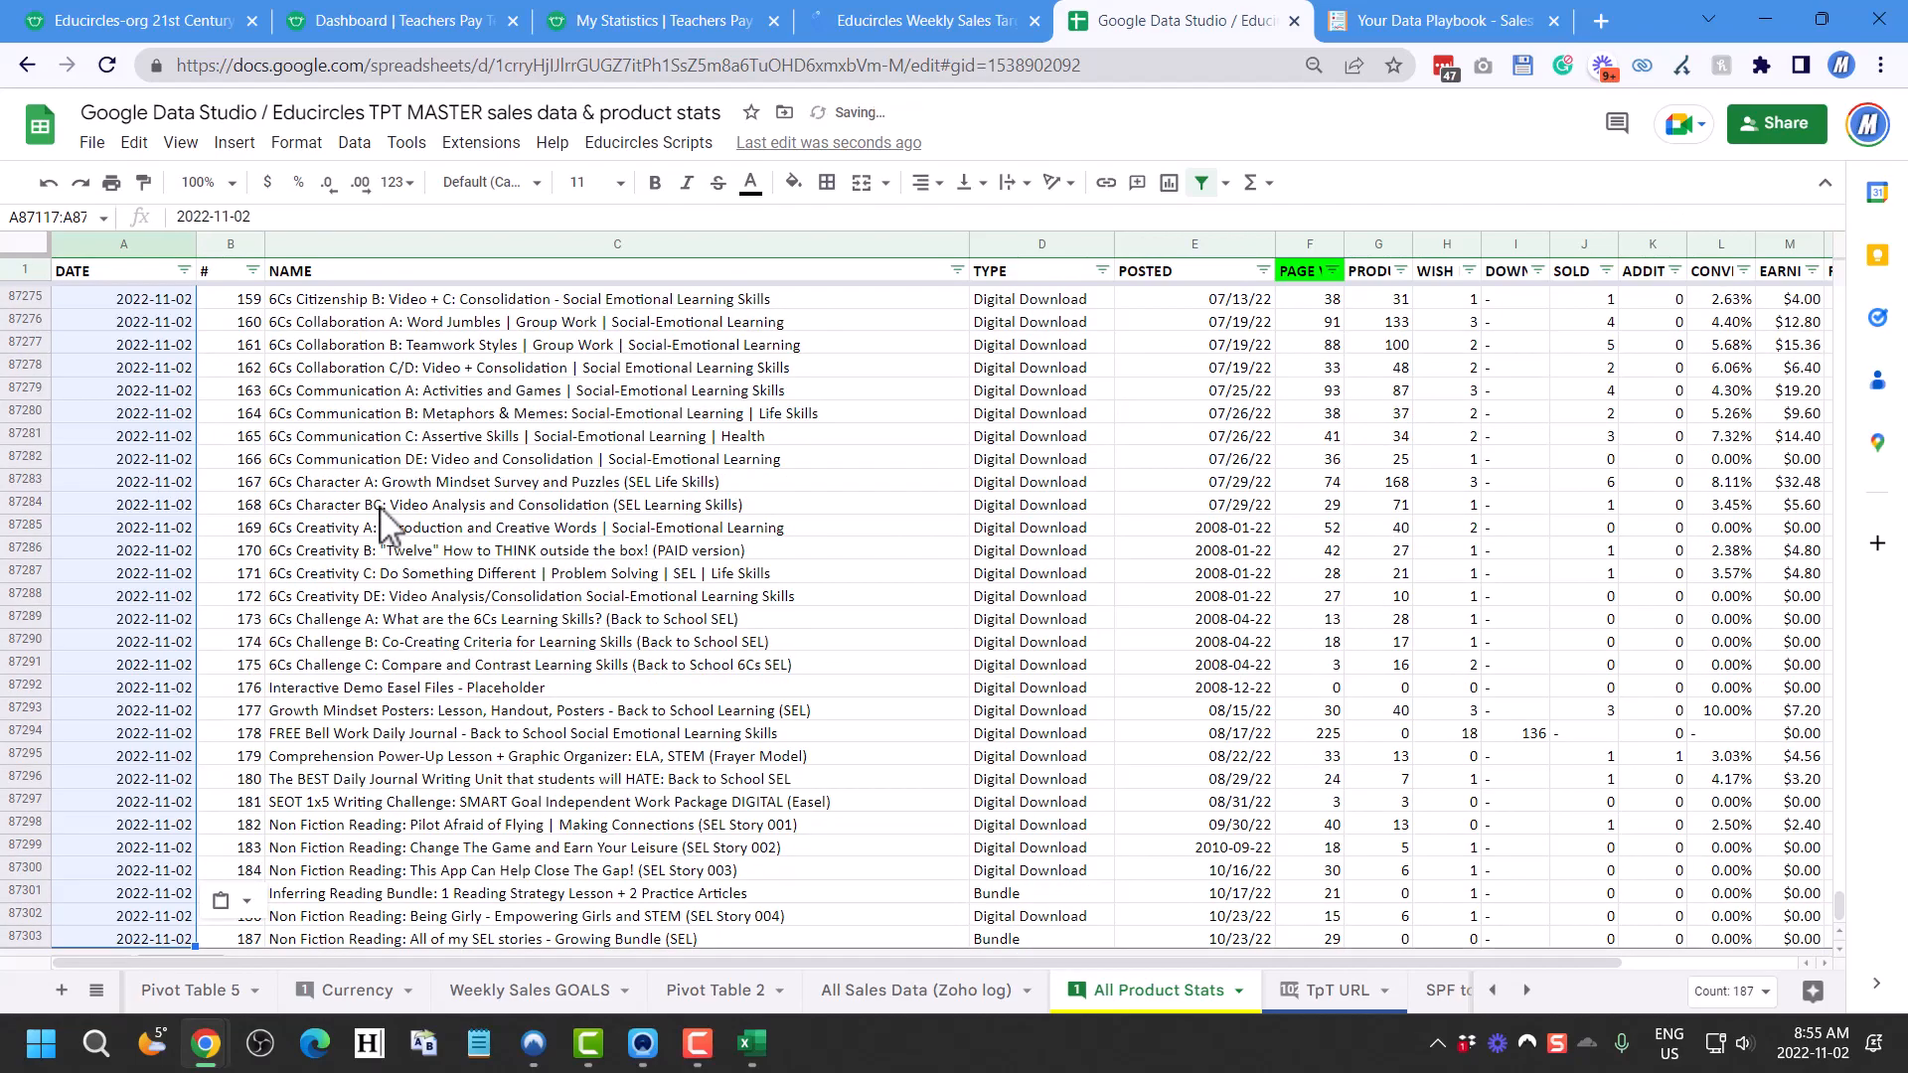
scroll(up, 3)
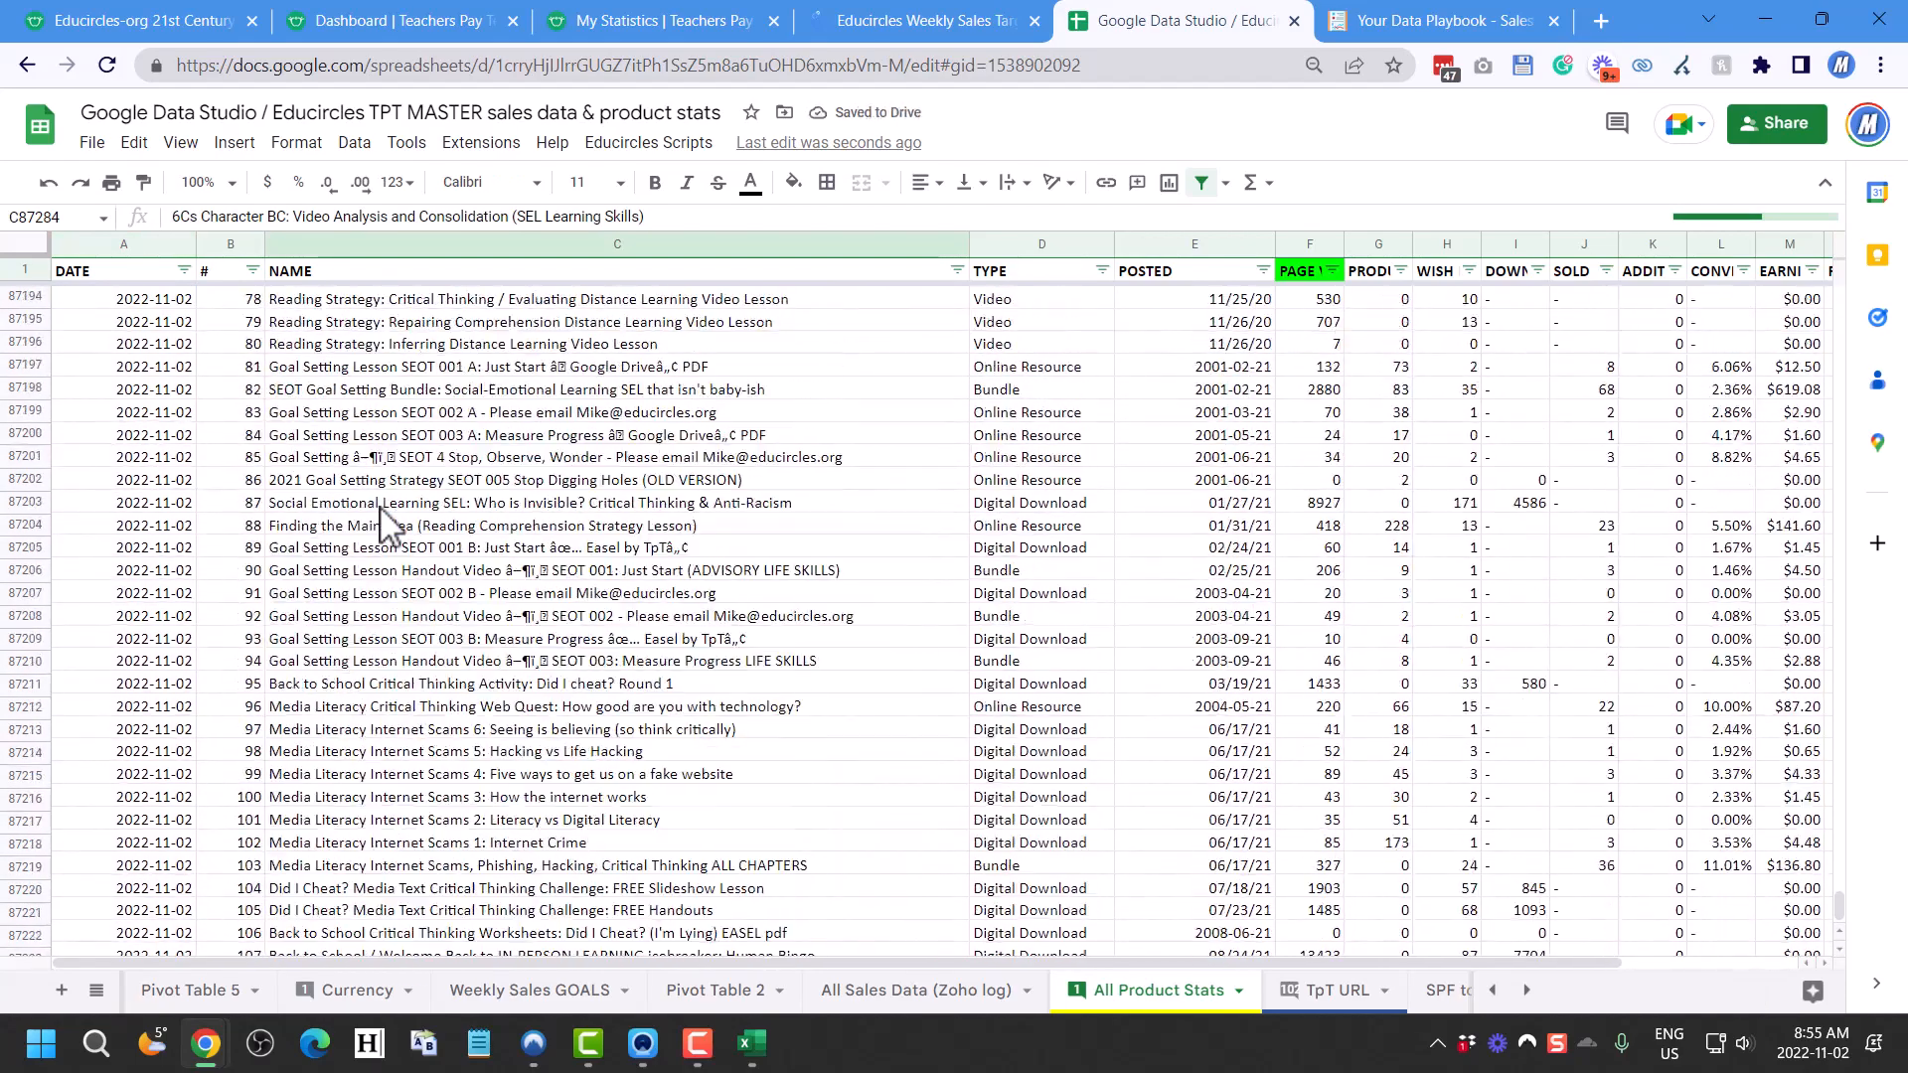
scroll(up, 3)
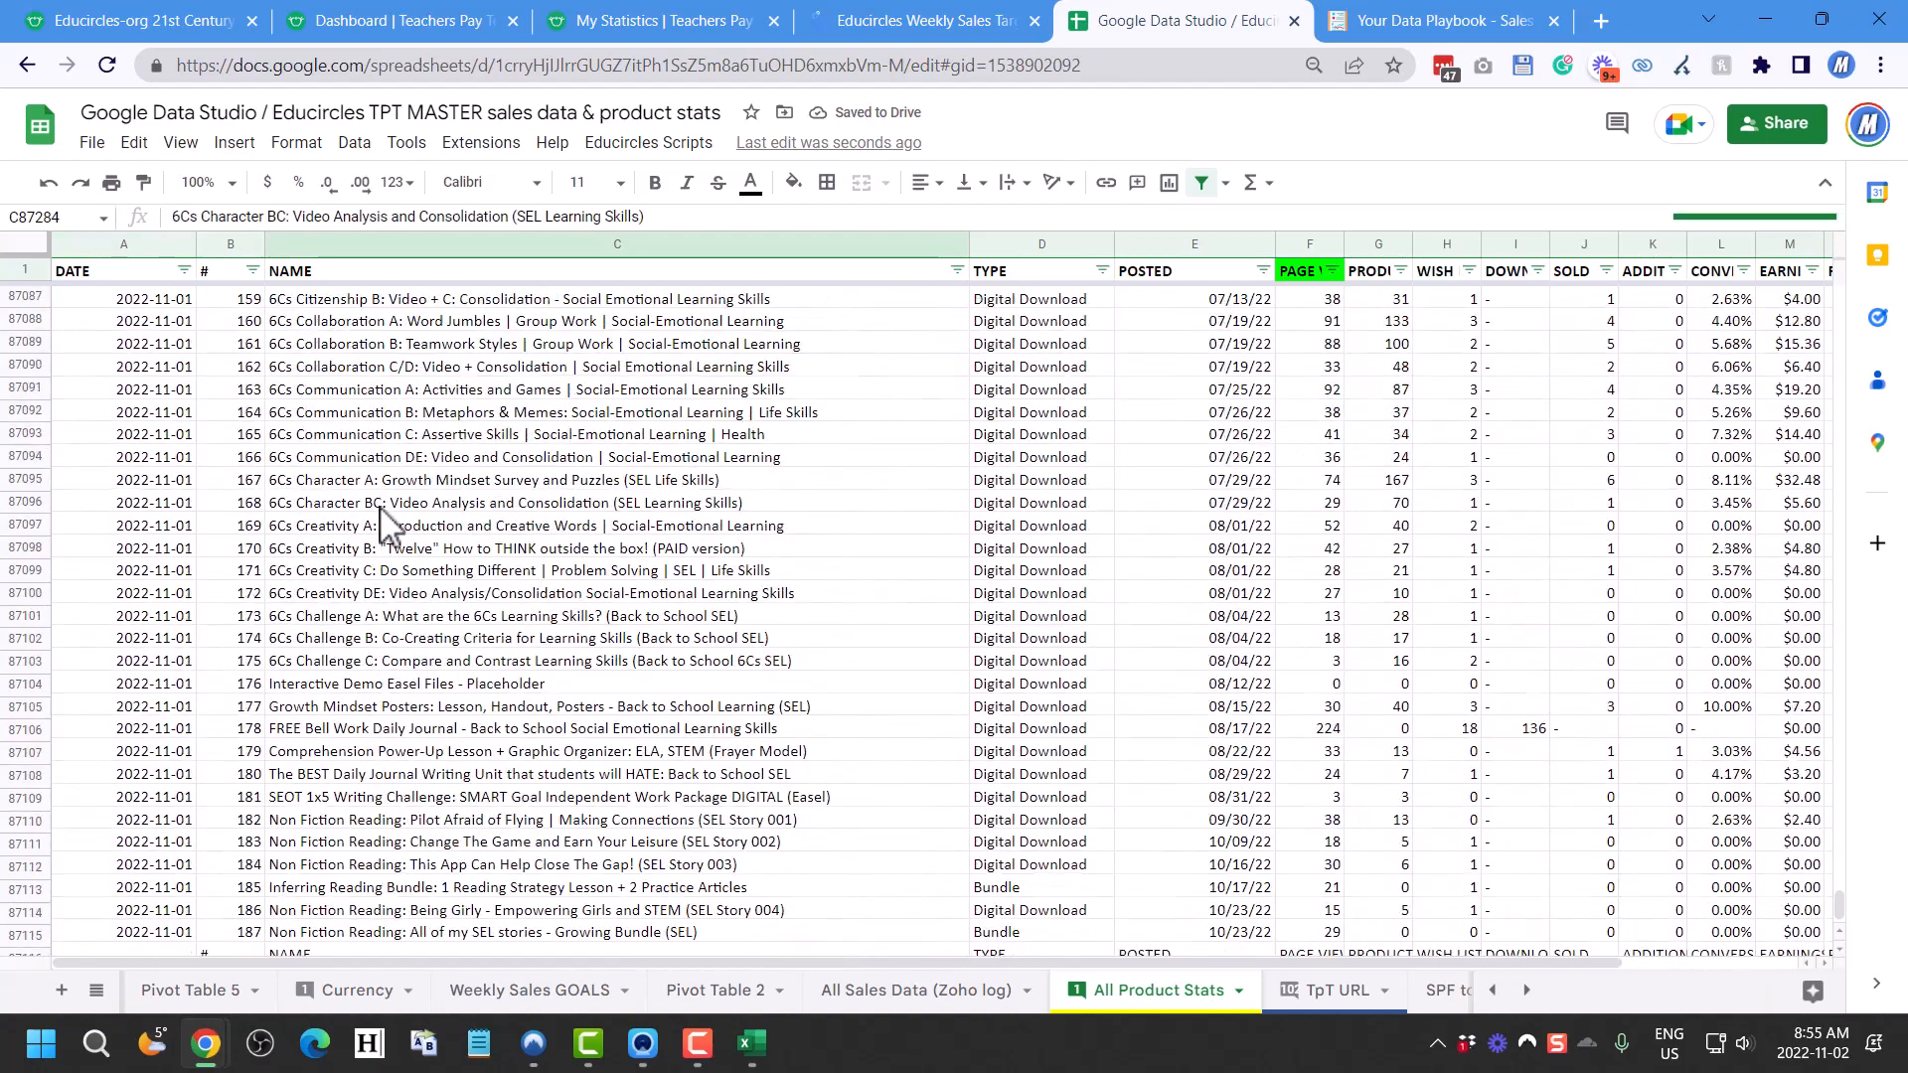
scroll(down, 3)
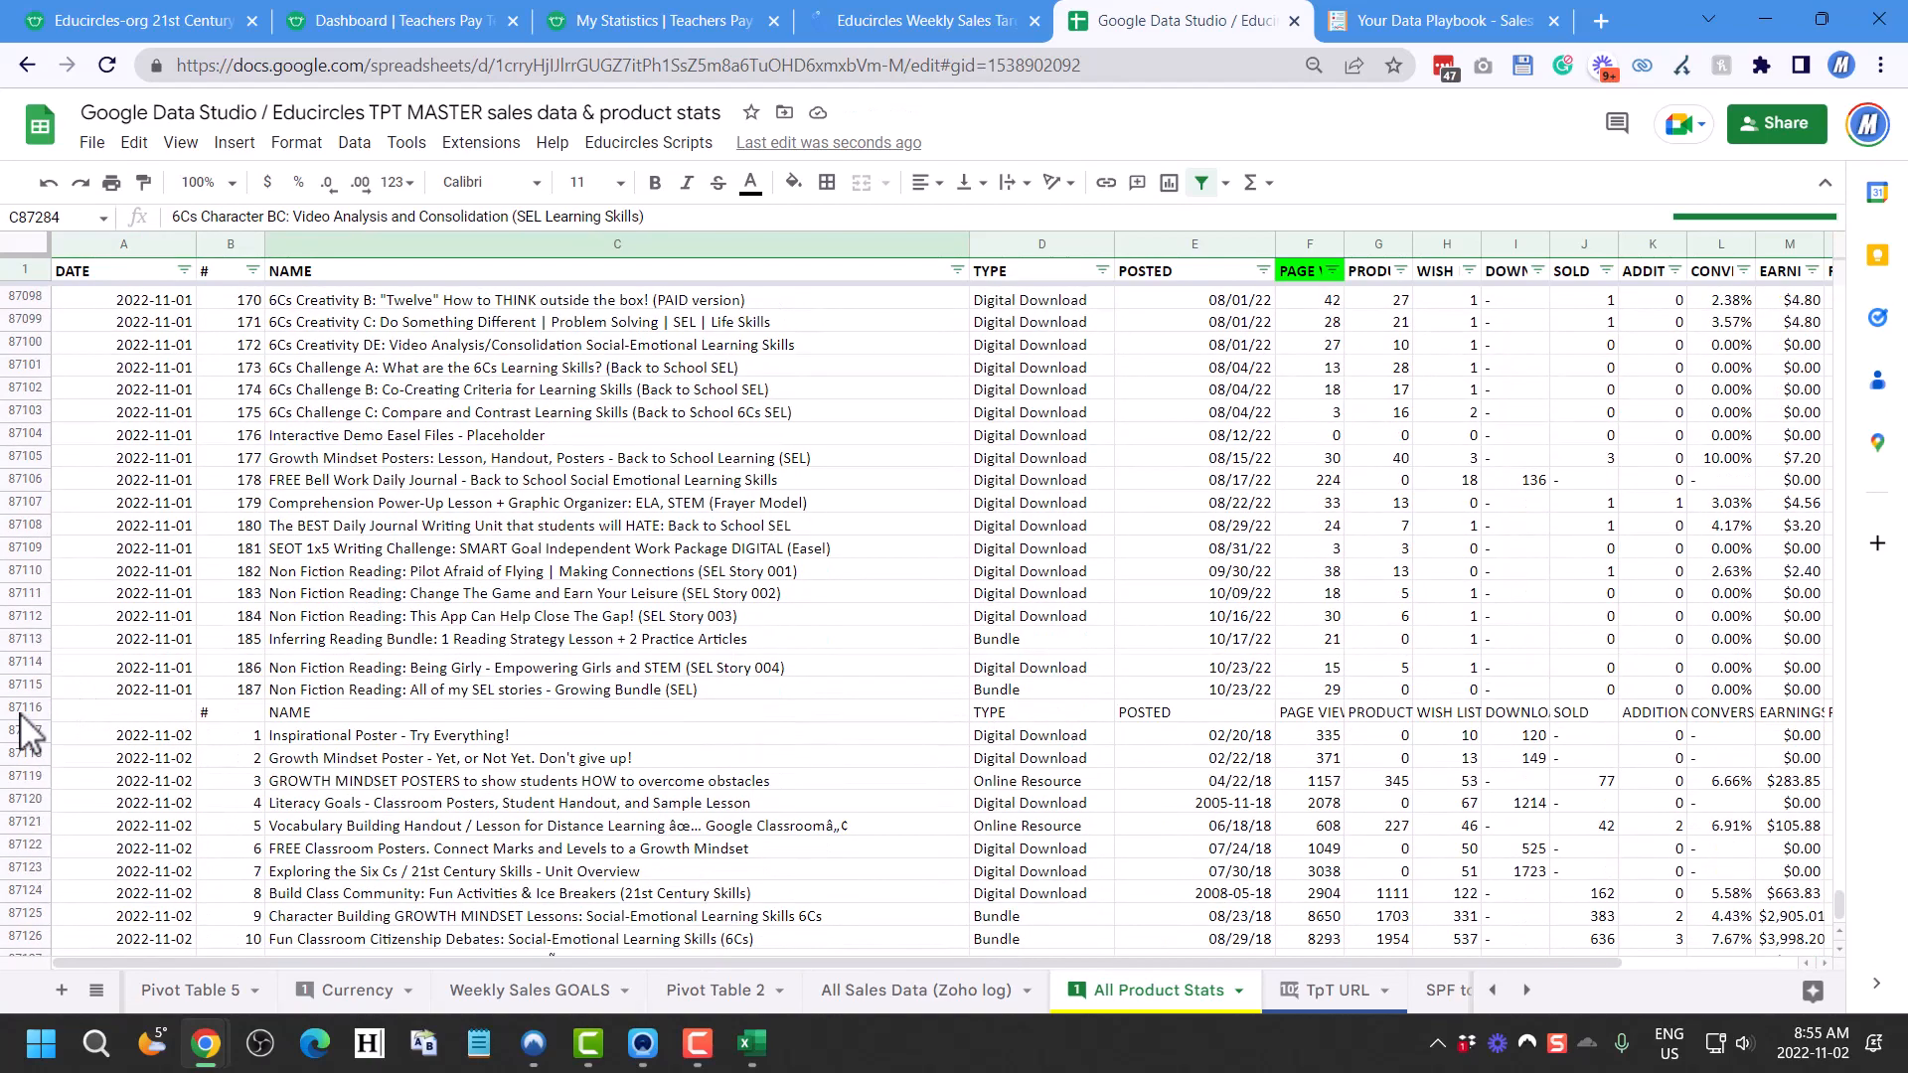